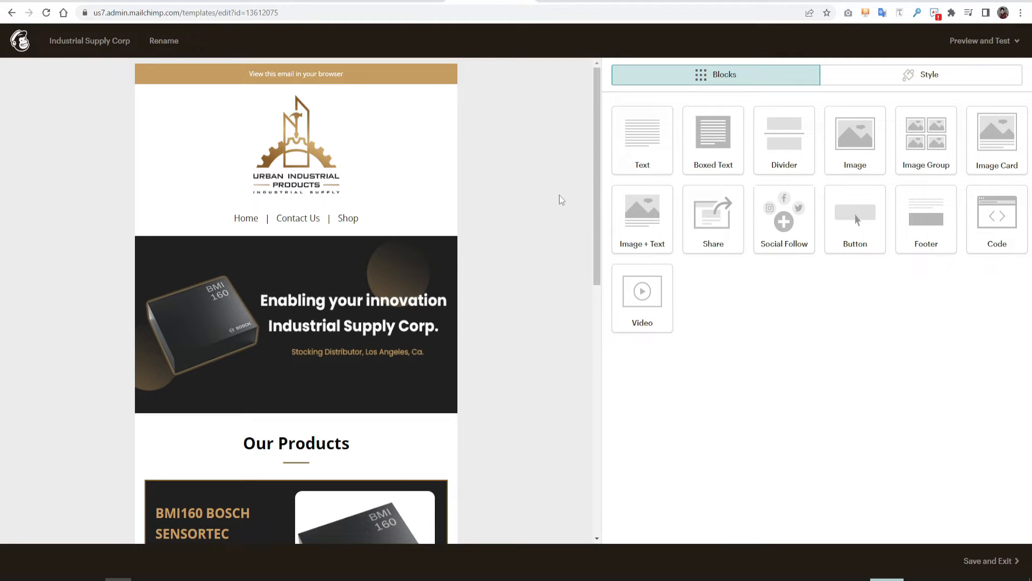
mouse_move(557, 203)
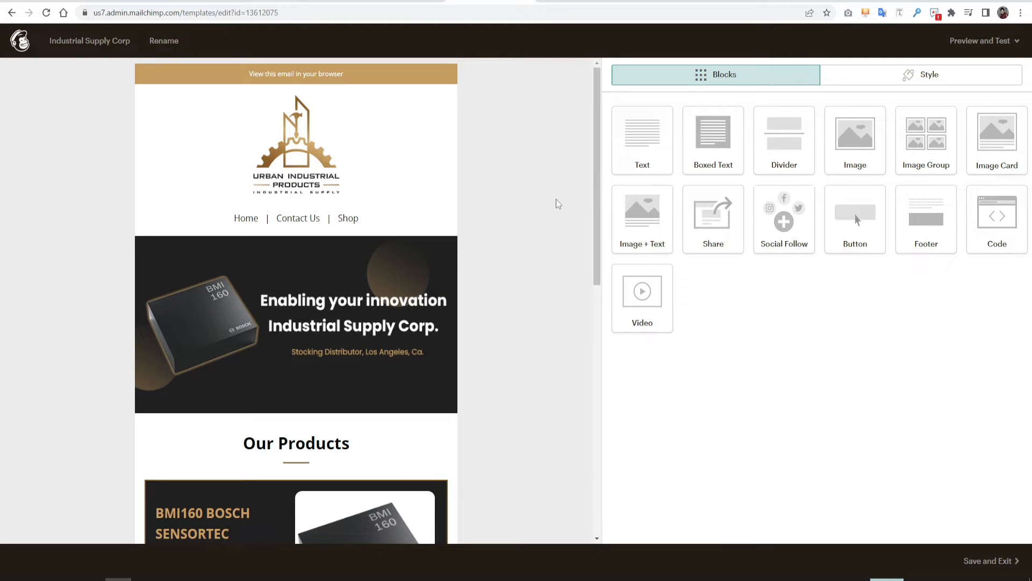
Scroll the local HTML page to view the orange-header Date, Direction and Aircraft table.
scroll("down", 3)
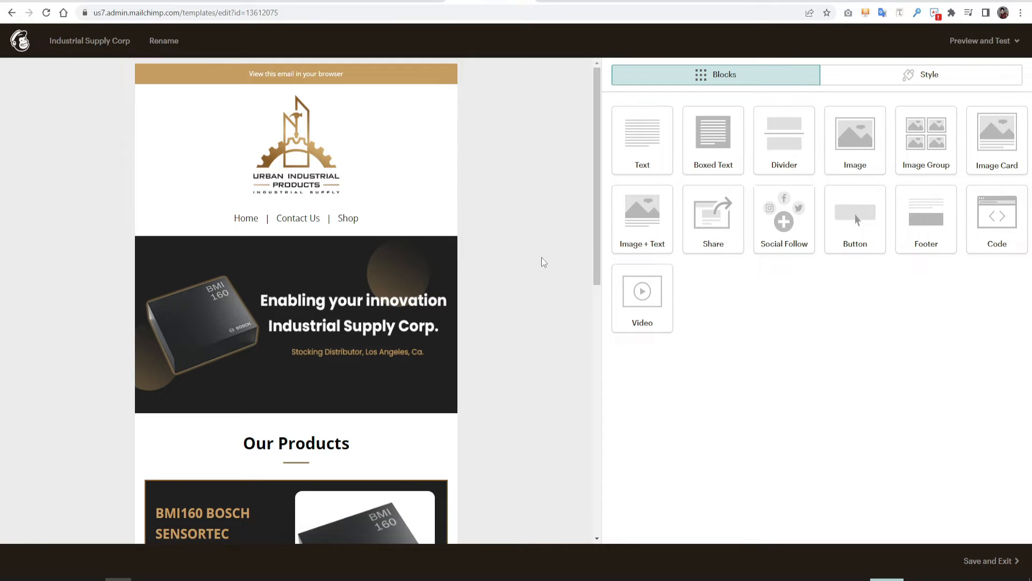
mouse_move(794, 467)
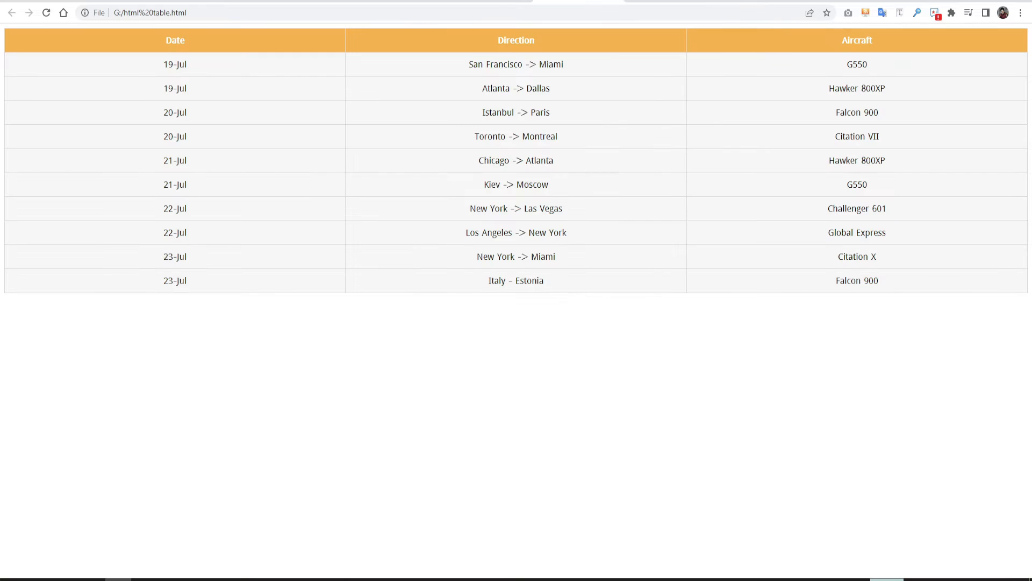
mouse_move(713, 342)
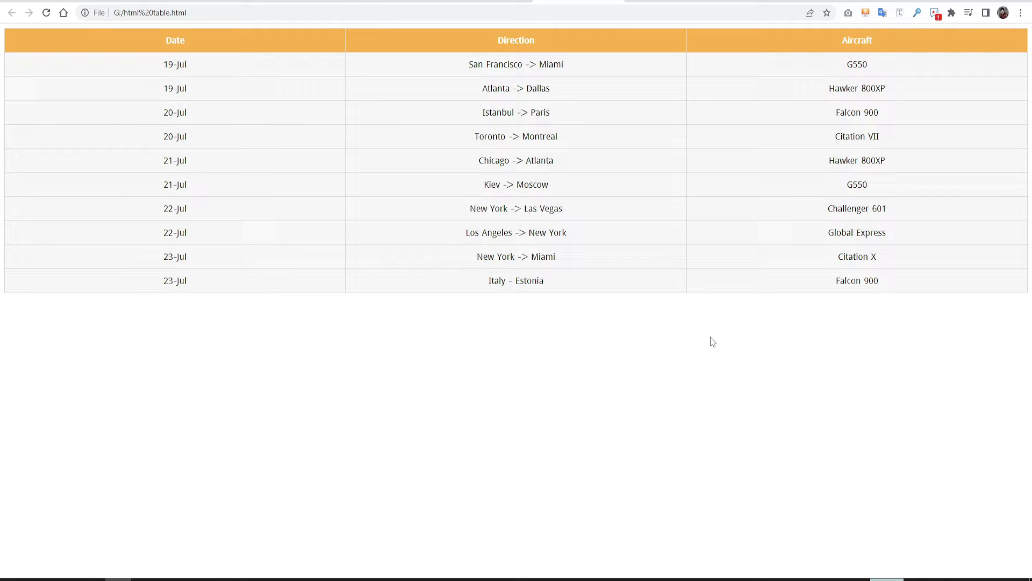
mouse_move(712, 337)
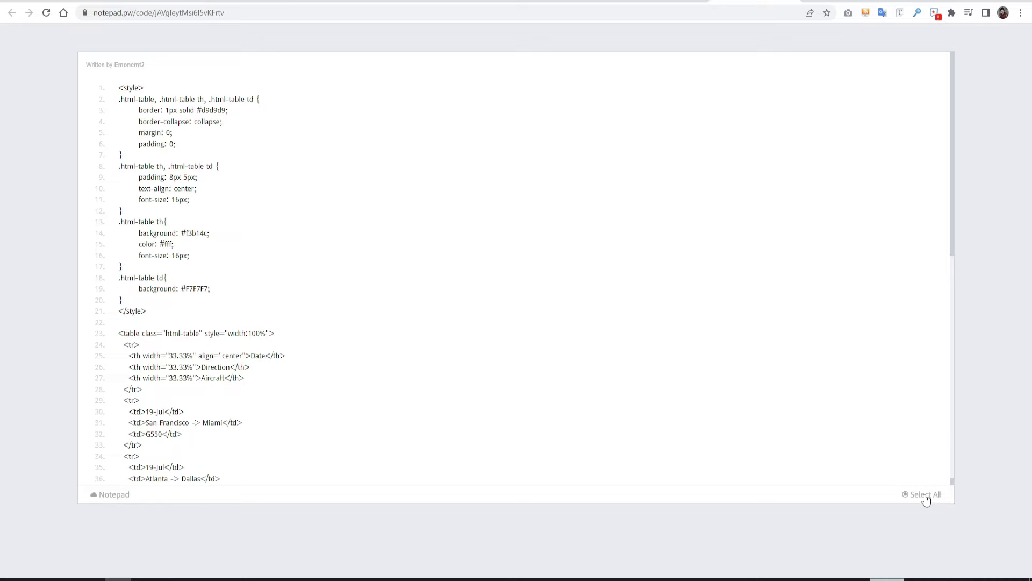
Select all of the table's style and HTML code in notepad.pw for copying.
left_click(924, 493)
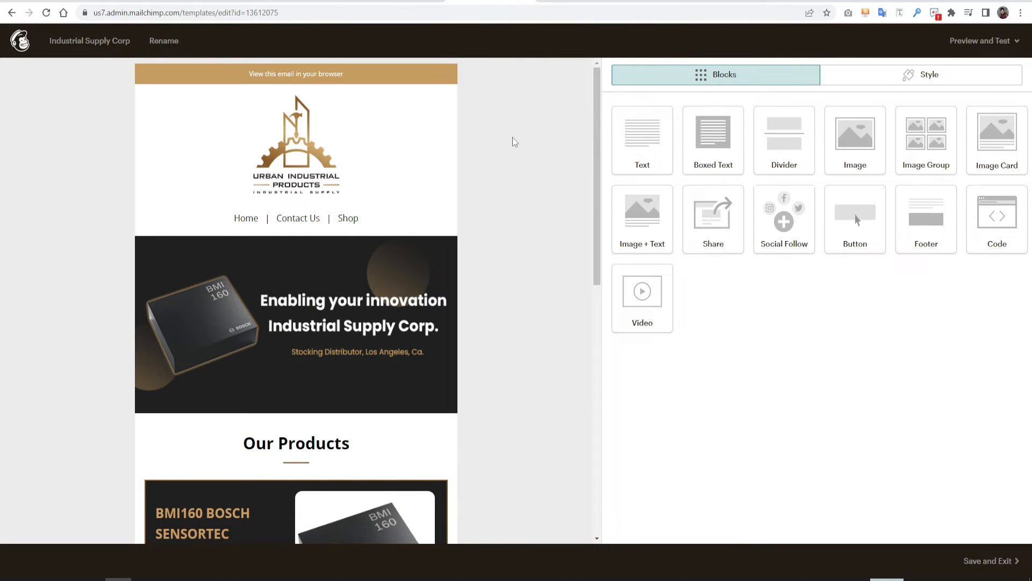
mouse_move(996, 219)
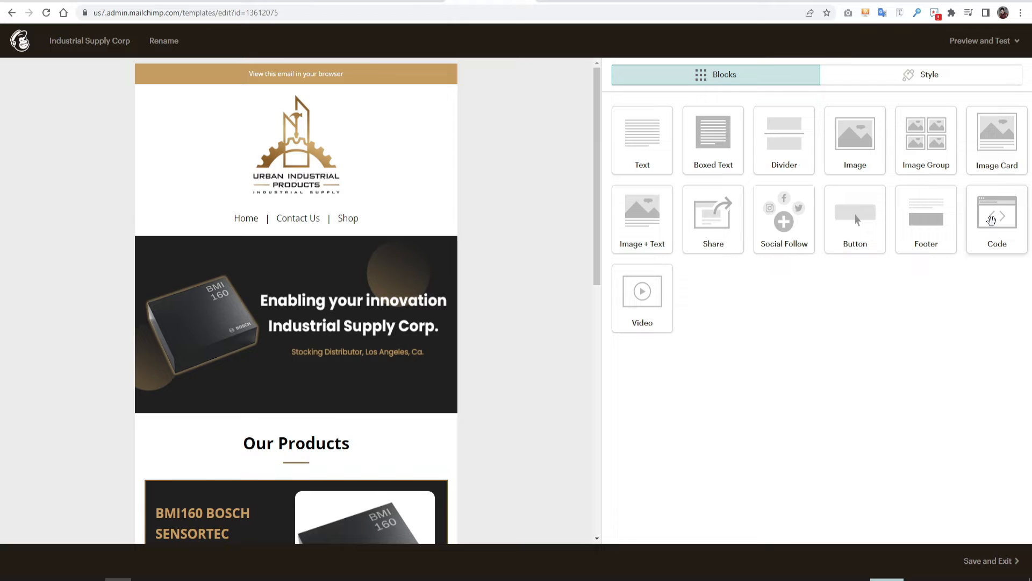
Drag a Text block into the email below the BMI160 product block.
scroll("down", 3)
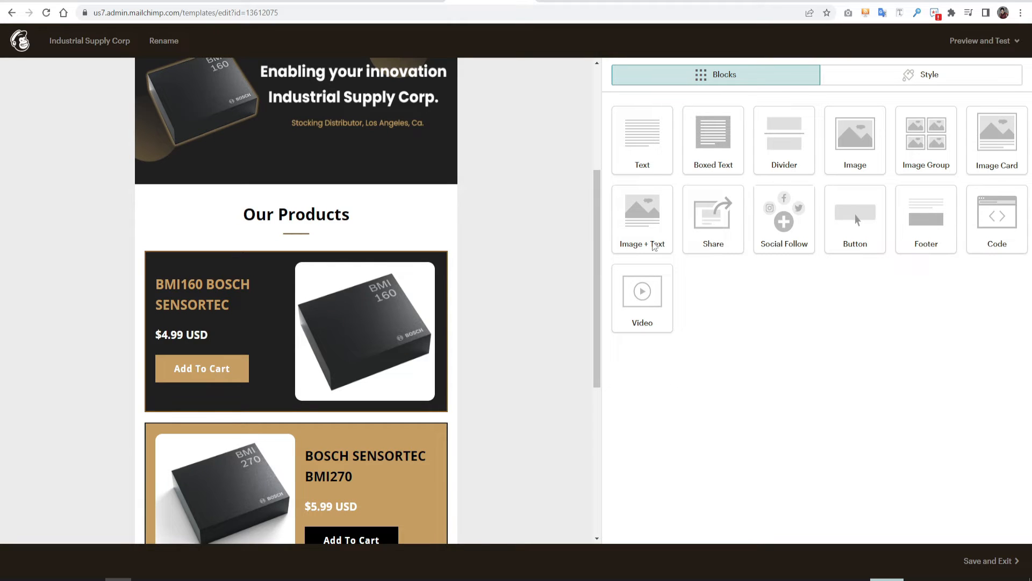
mouse_move(642, 139)
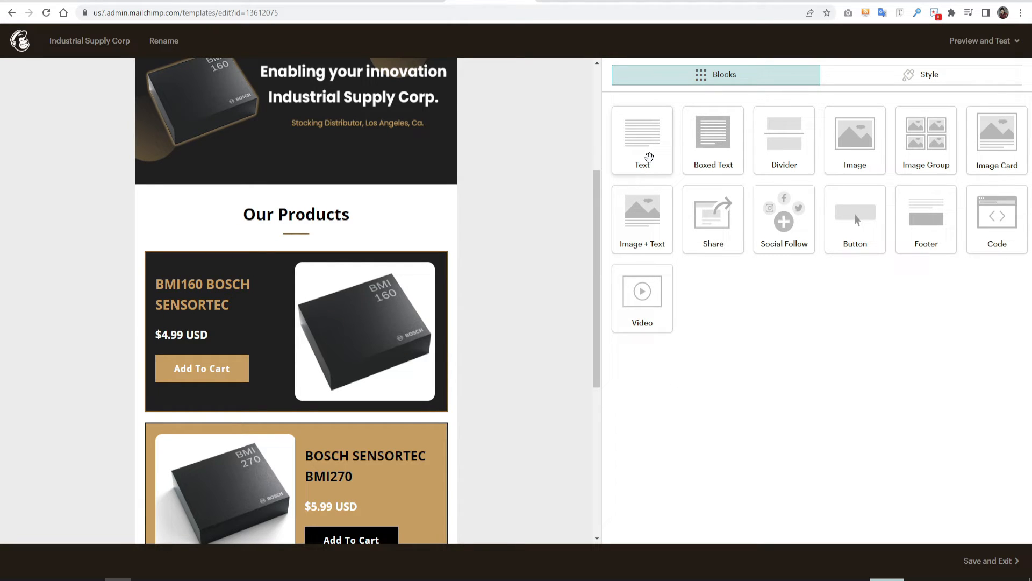
left_click_drag(642, 138, 372, 428)
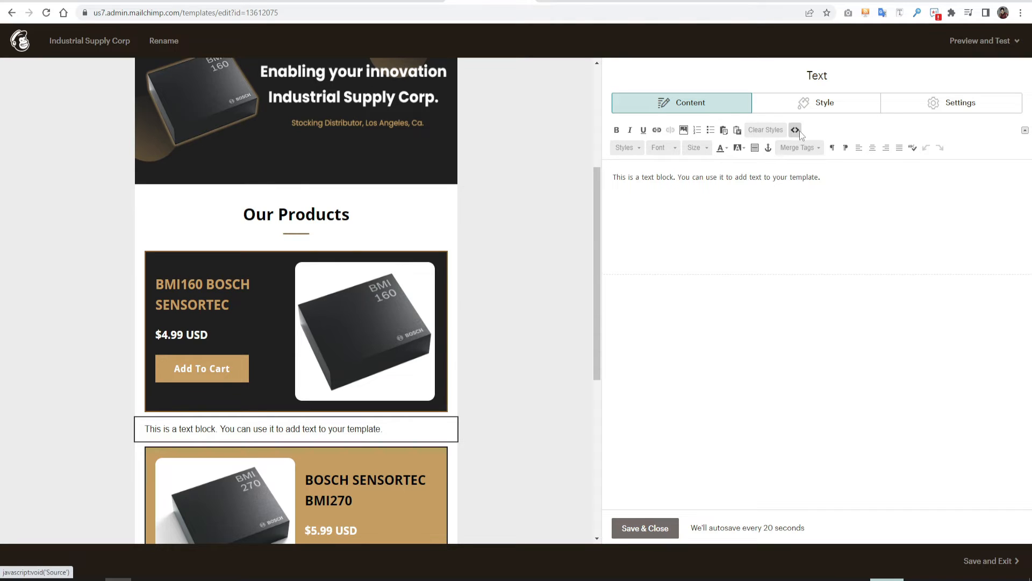
Replace the placeholder sentence in the block's HTML source with the pasted flight-table code.
left_click(795, 129)
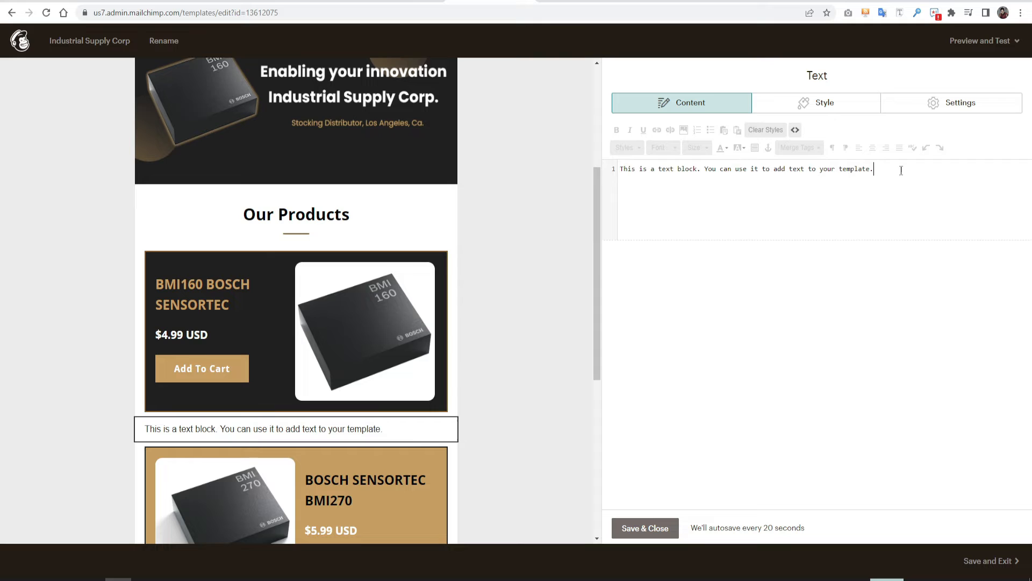
triple_click(744, 168)
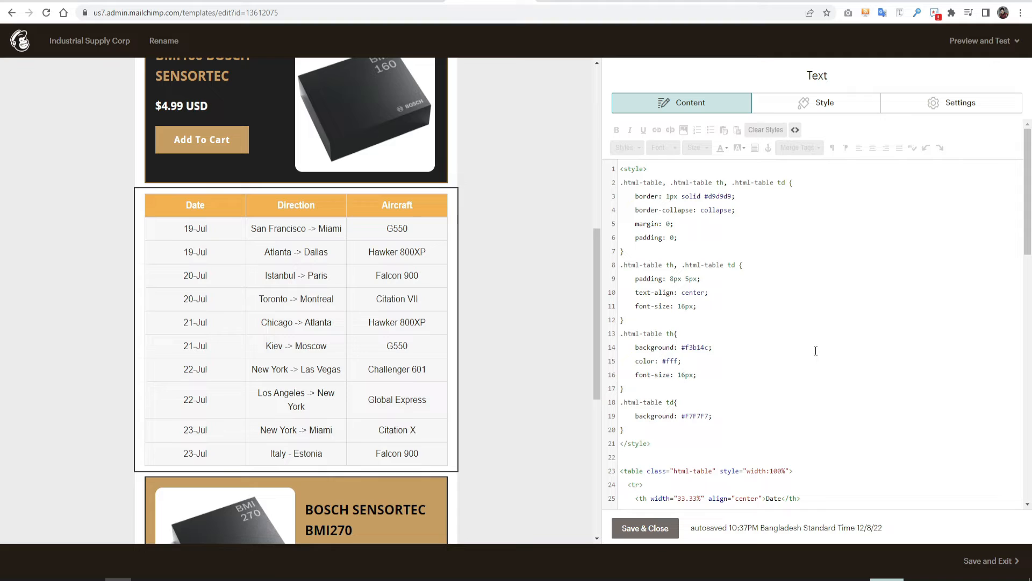
left_click(712, 347)
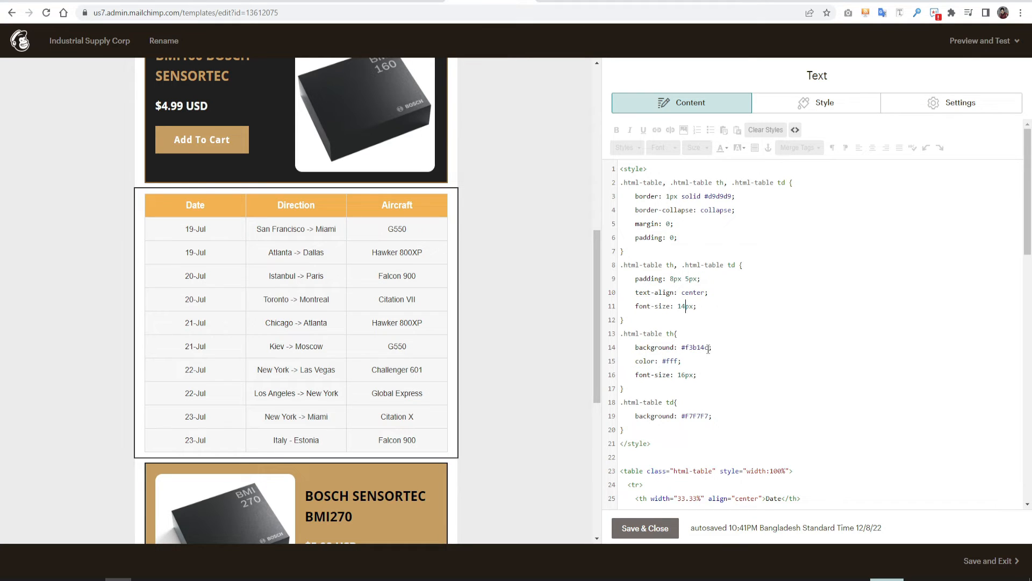
Test a red header background colour, then restore it to #f3b14c orange.
double_click(696, 346)
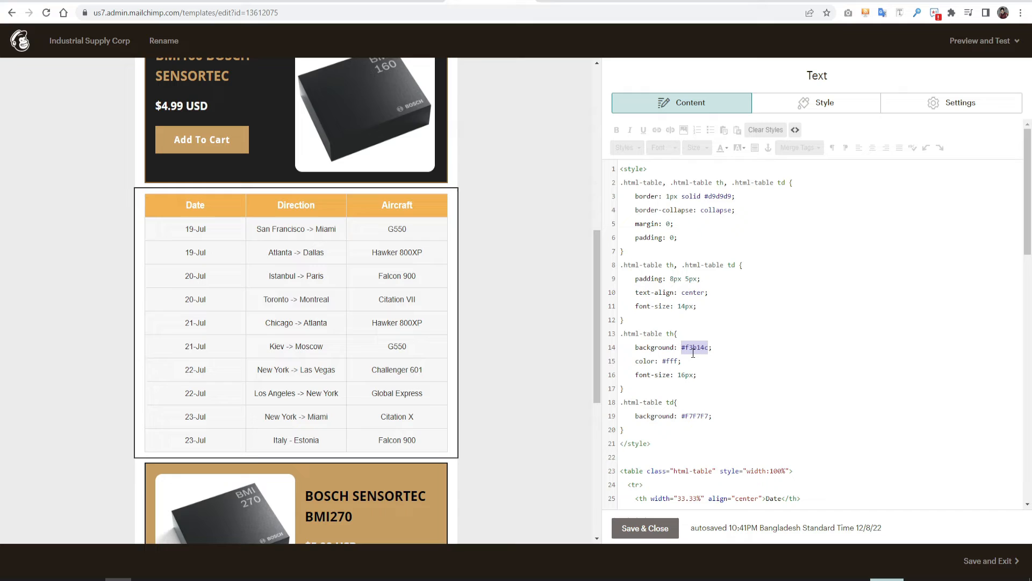
type("red")
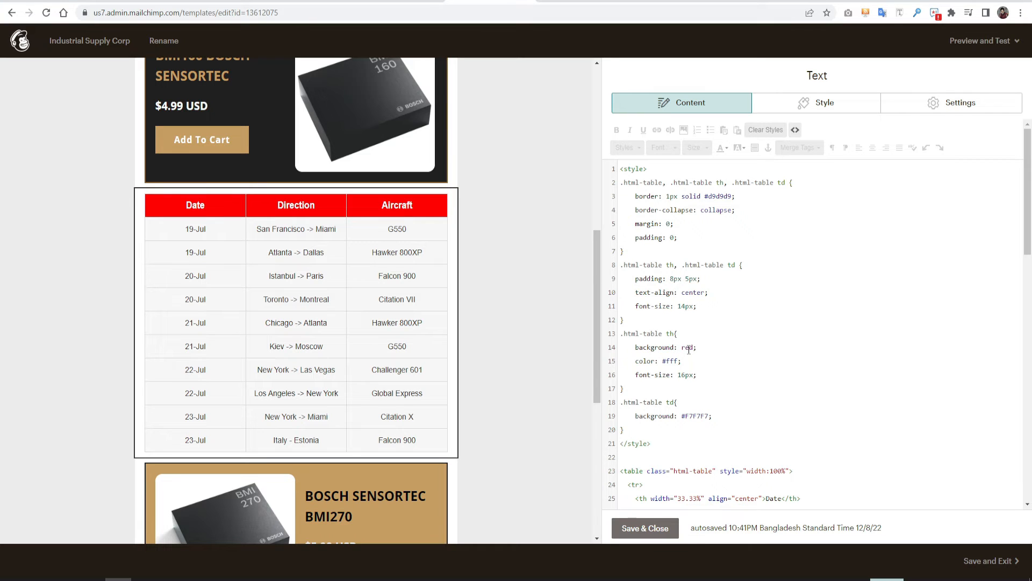
double_click(687, 347)
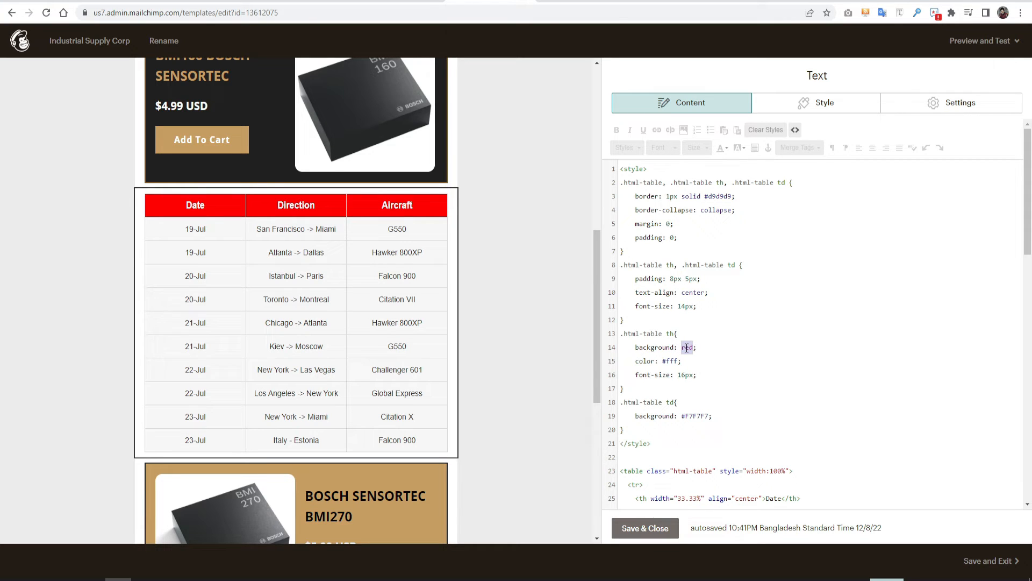
type("#f3b14c")
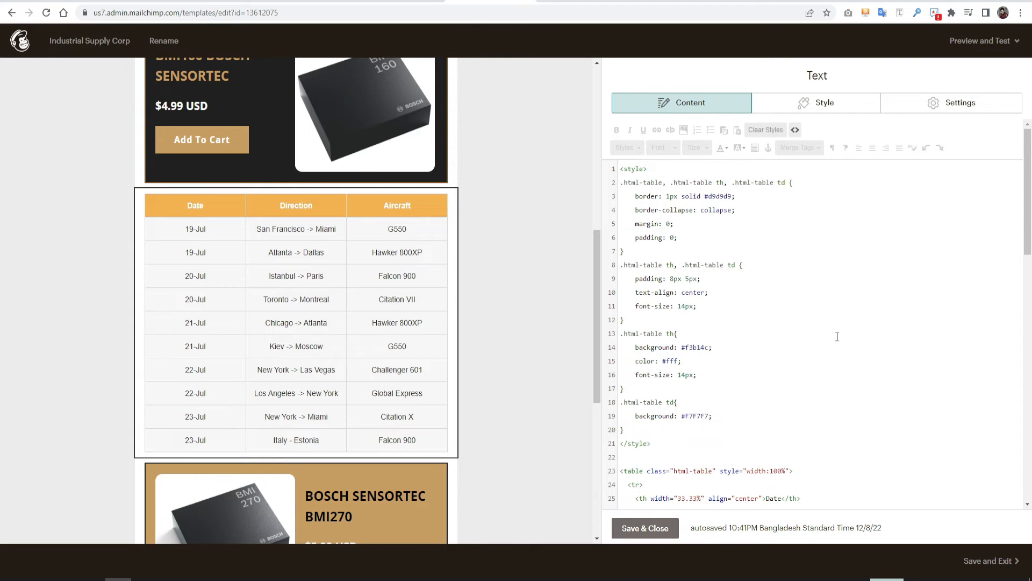
Save the block, then retype the first row's date as 5 Dec in the visual editor.
left_click(644, 527)
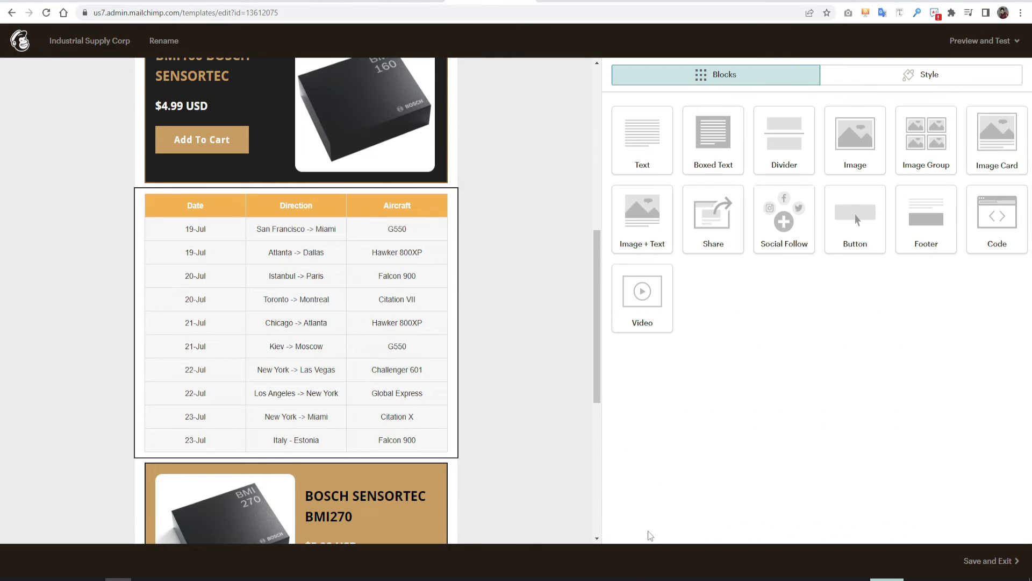
mouse_move(296, 202)
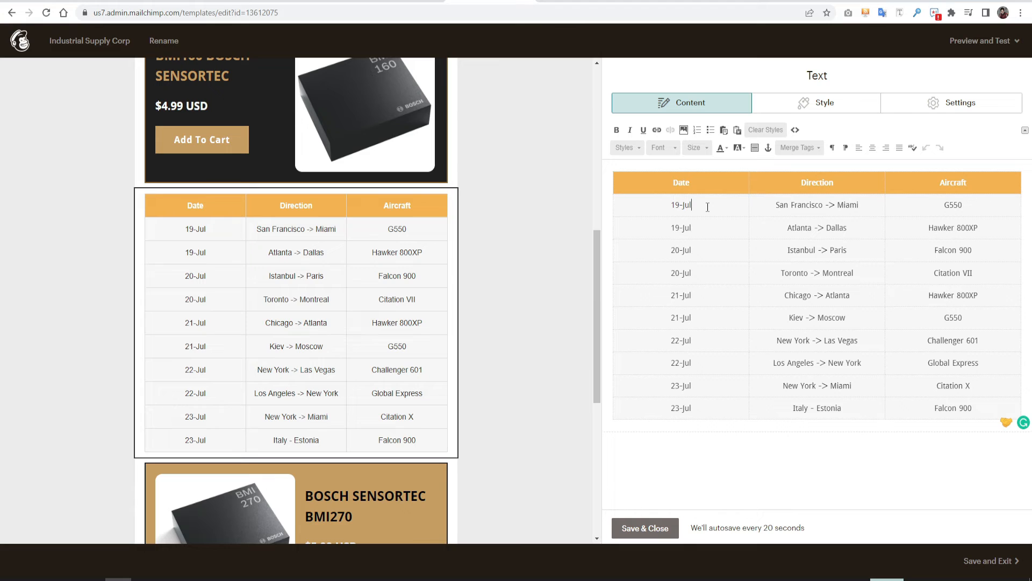
double_click(680, 205)
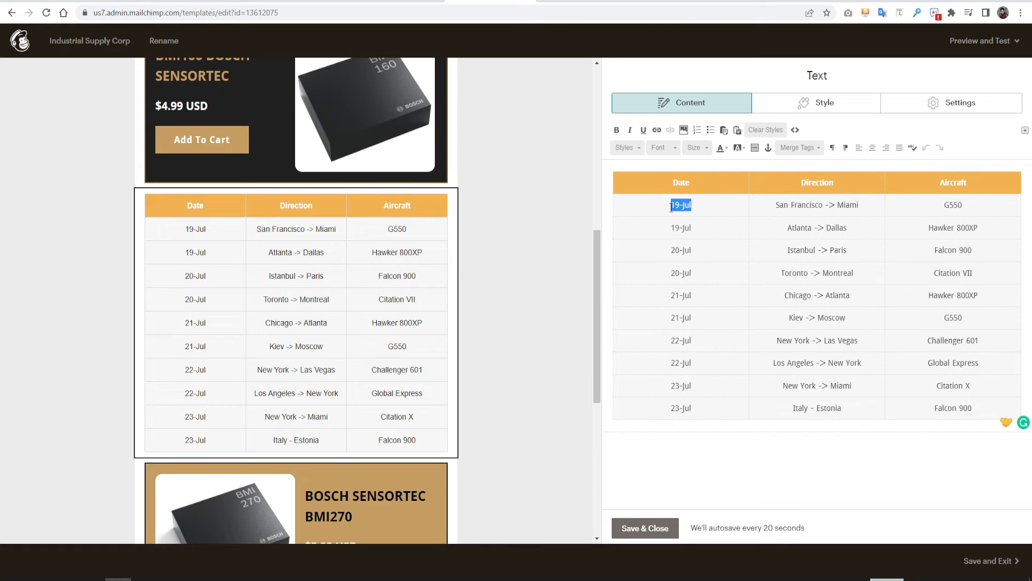
type("5")
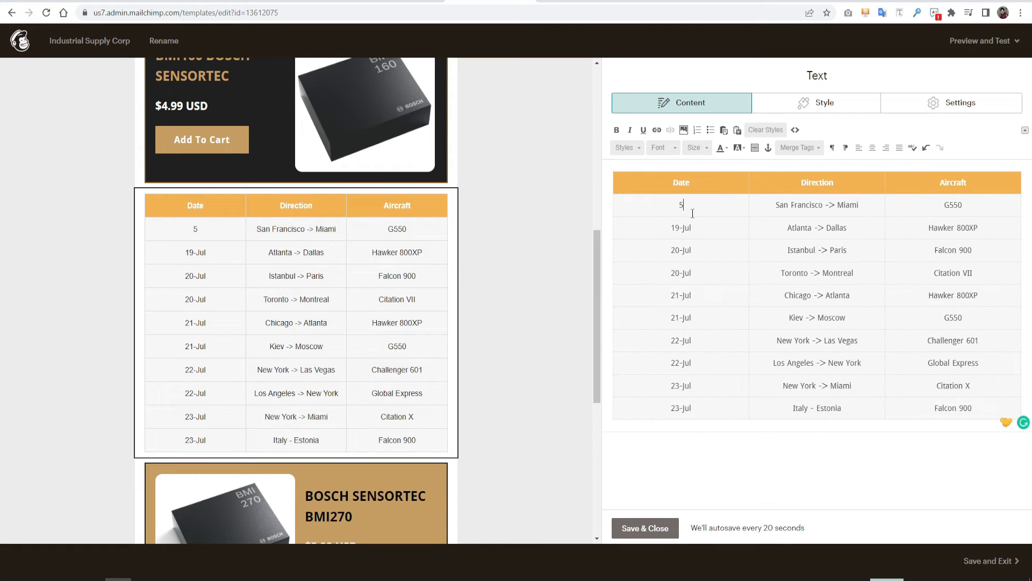
type("Dec")
left_click(952, 205)
type("3")
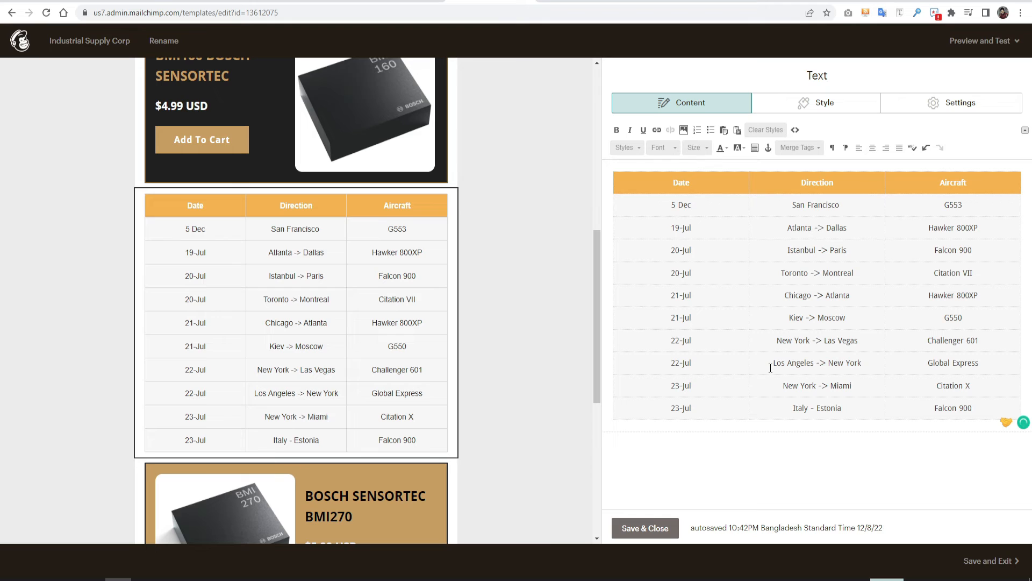
mouse_move(701, 356)
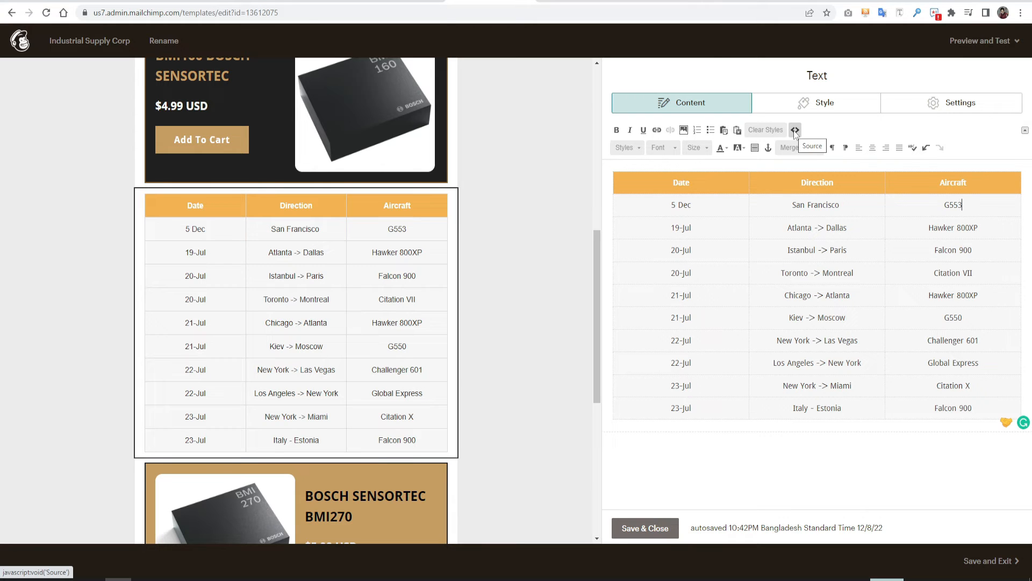
Delete the trailing <tr> rows in source so the table ends at Chicago -> Atlanta.
left_click(795, 130)
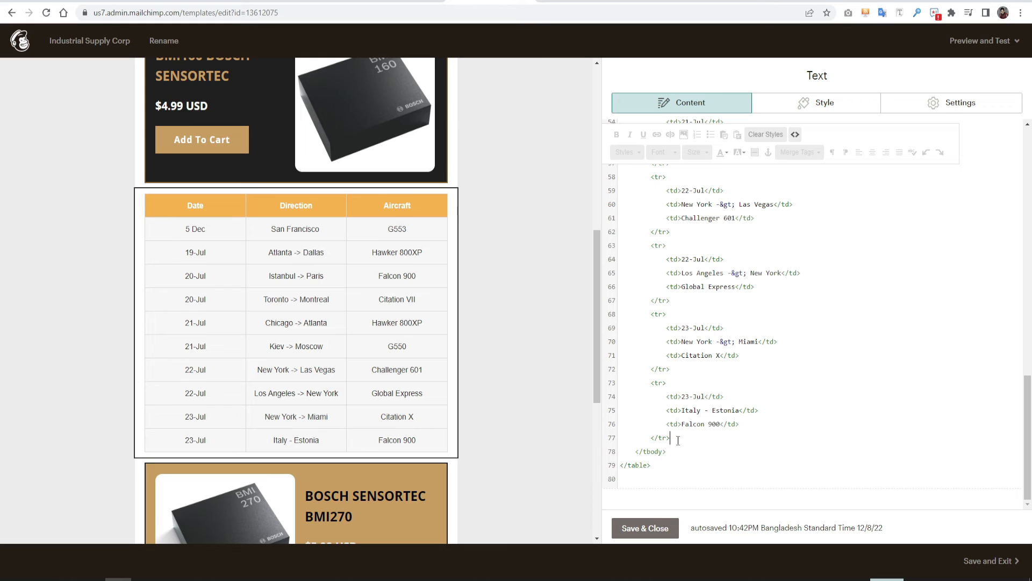
left_click_drag(671, 382, 671, 437)
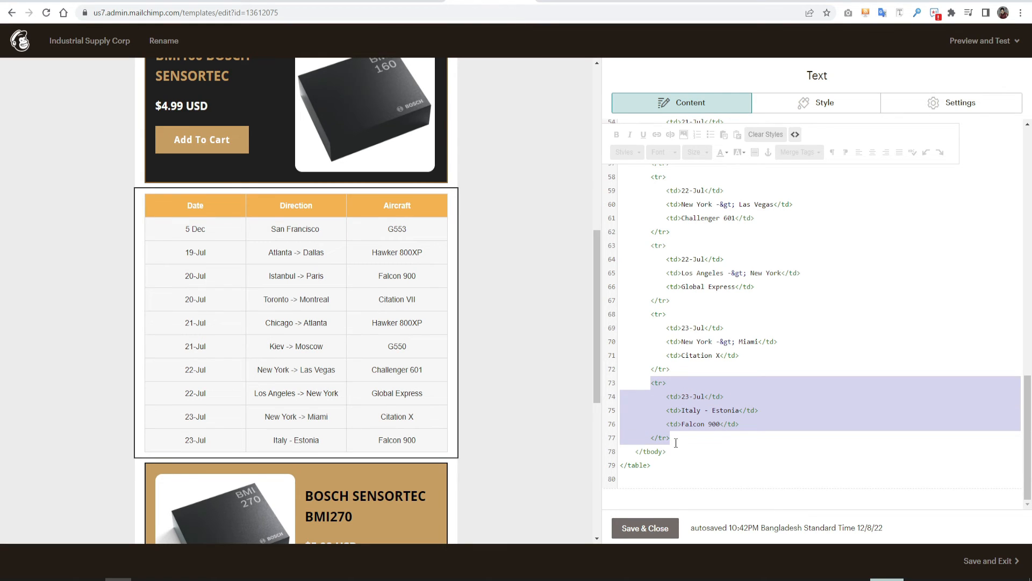
left_click(670, 437)
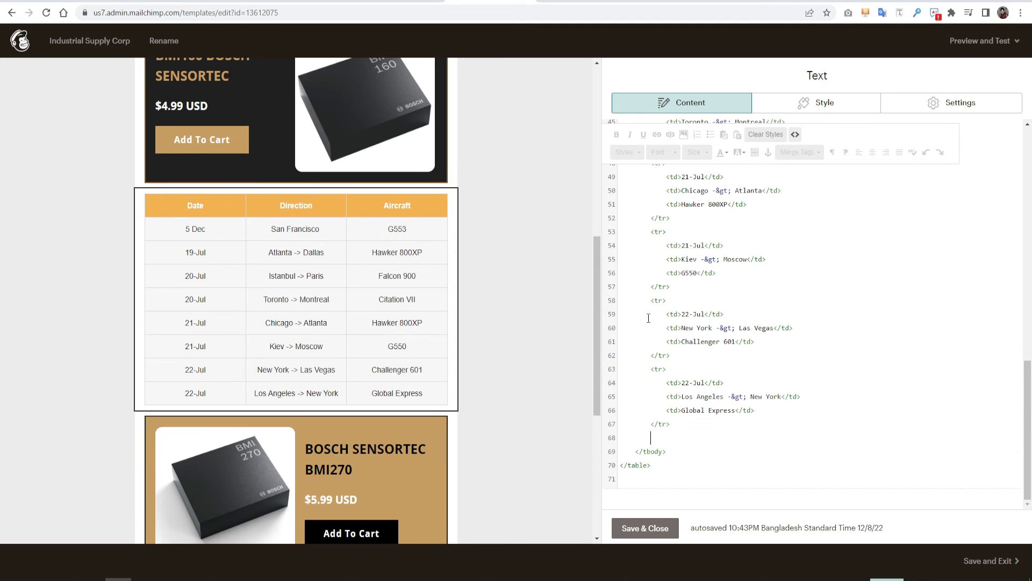
left_click_drag(651, 231, 651, 423)
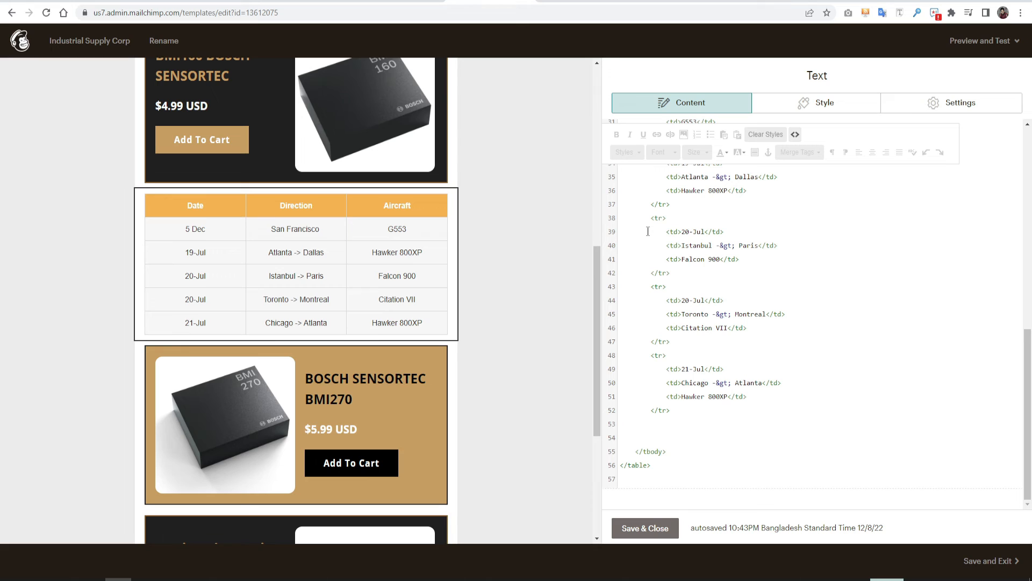
mouse_move(647, 231)
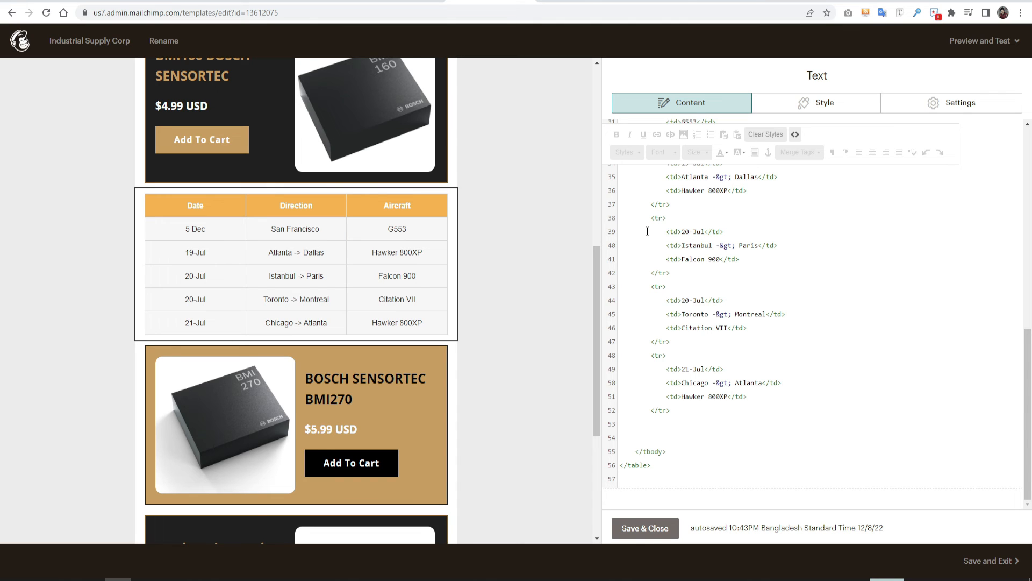
Copy the Toronto row to the table's end and edit it to 7 Dec, Toronto, Citation VII.
left_click_drag(665, 313, 670, 340)
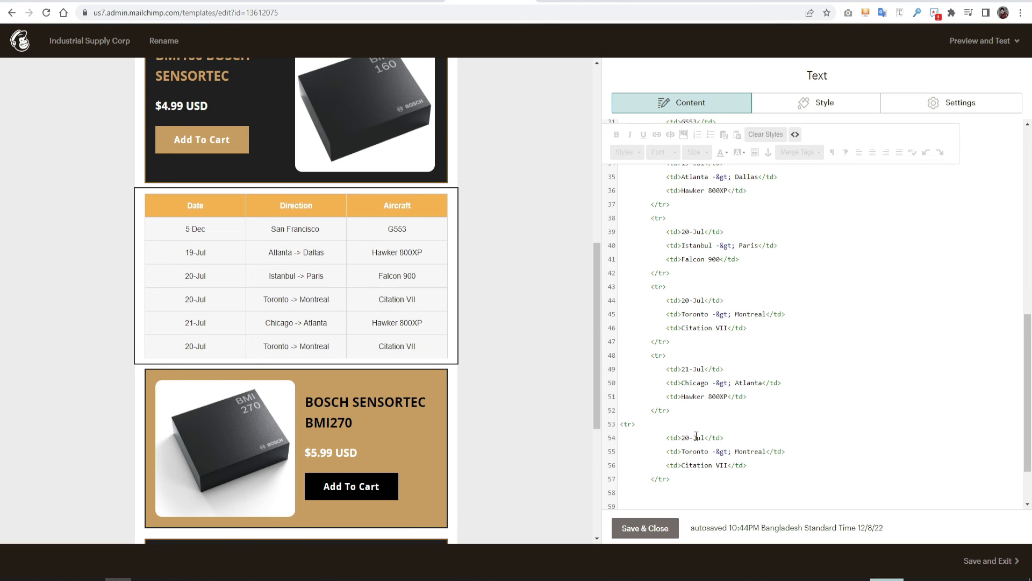
left_click(683, 437)
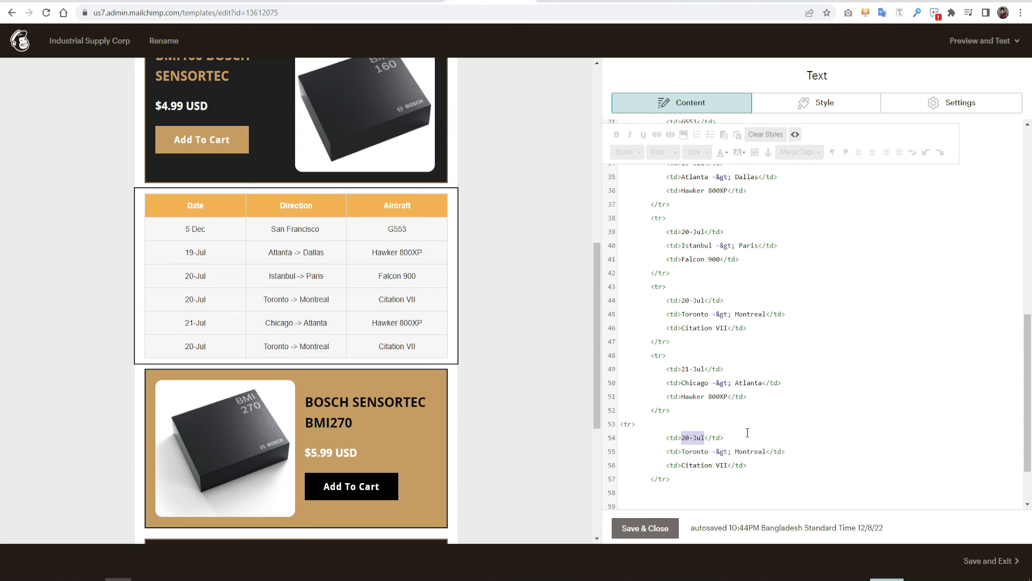
type("7 Dec")
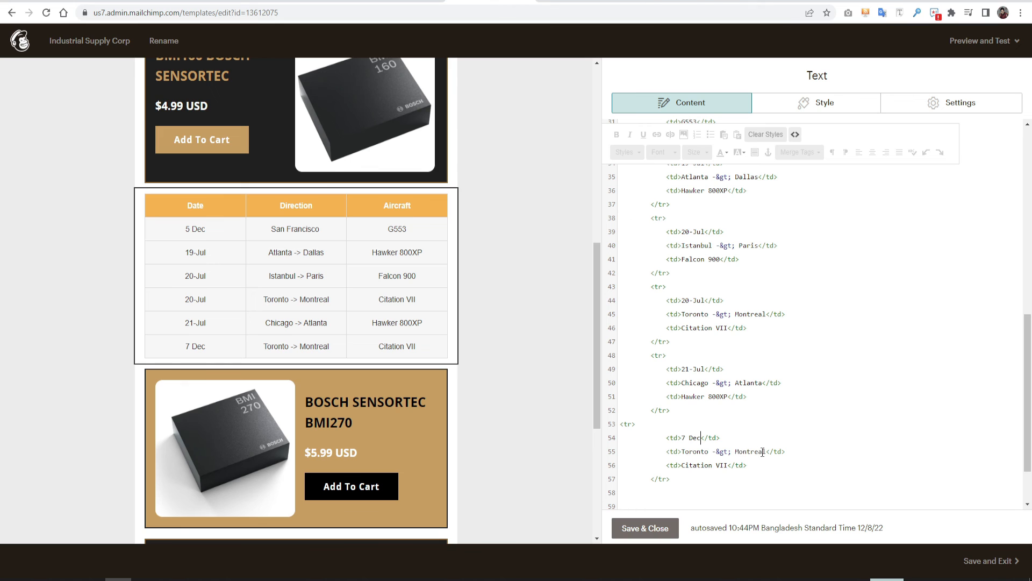
left_click_drag(714, 451, 766, 451)
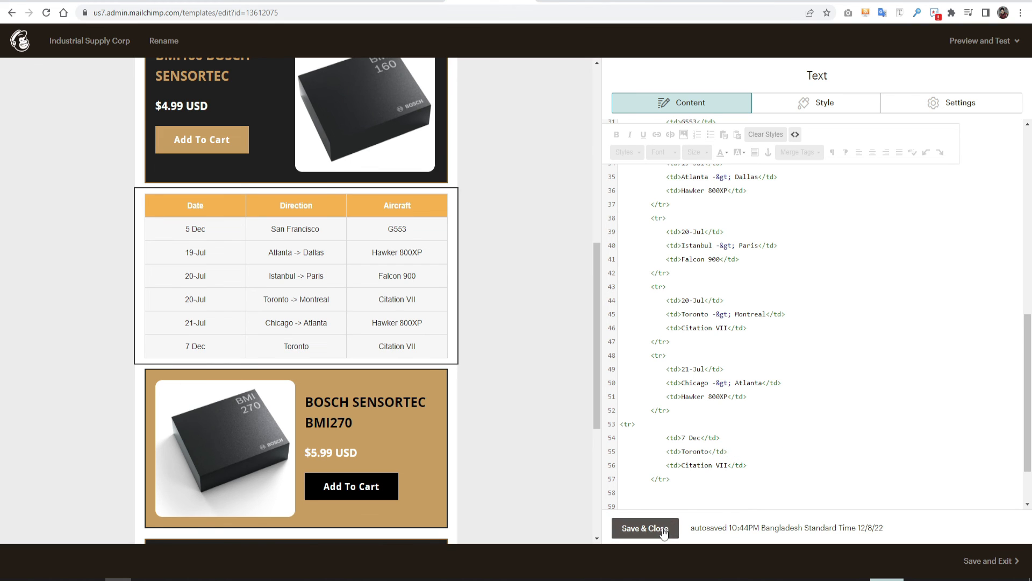
Save & Close the block, enter preview mode and view the six-row table on mobile.
left_click(643, 528)
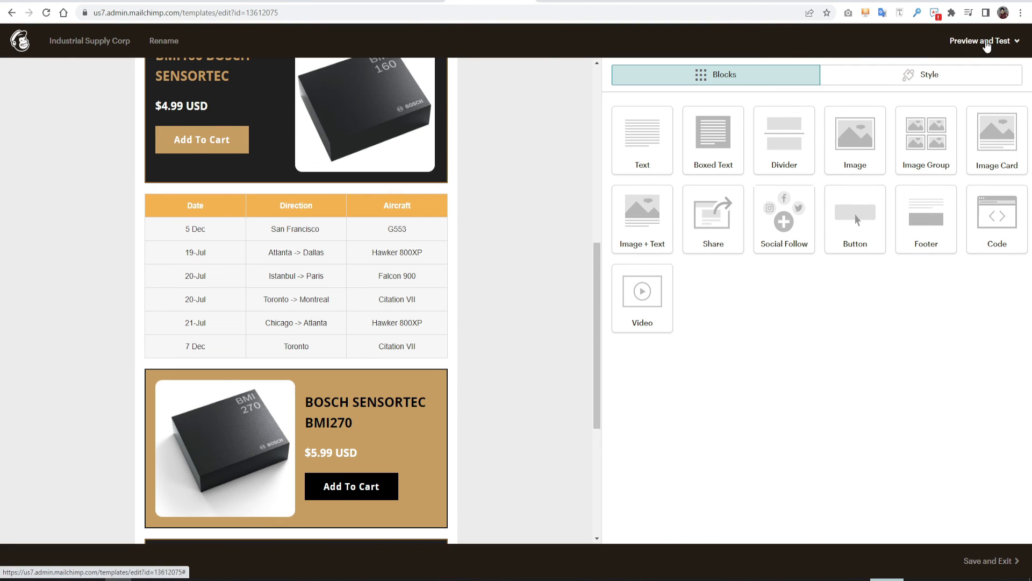
left_click(981, 40)
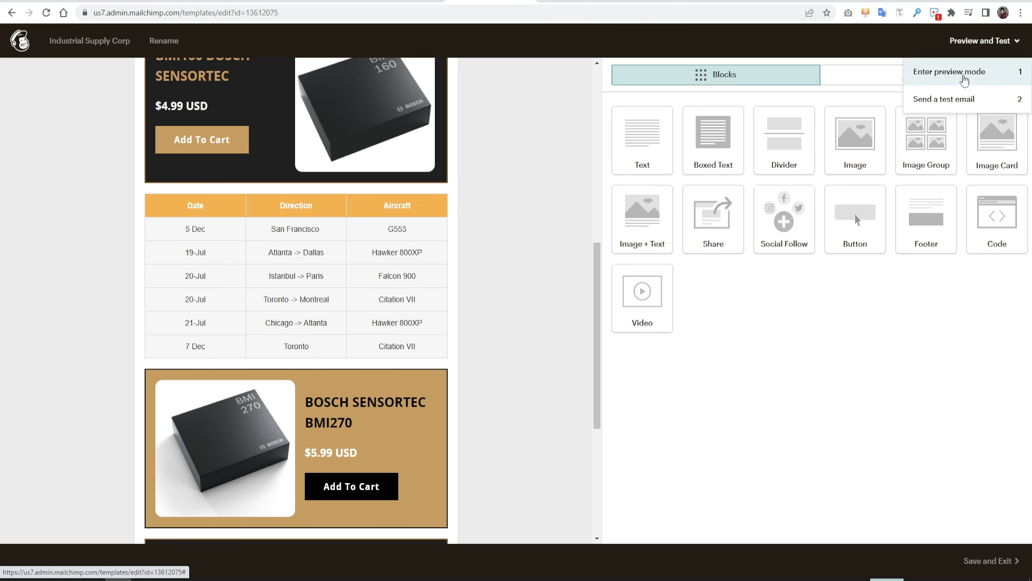
left_click(948, 71)
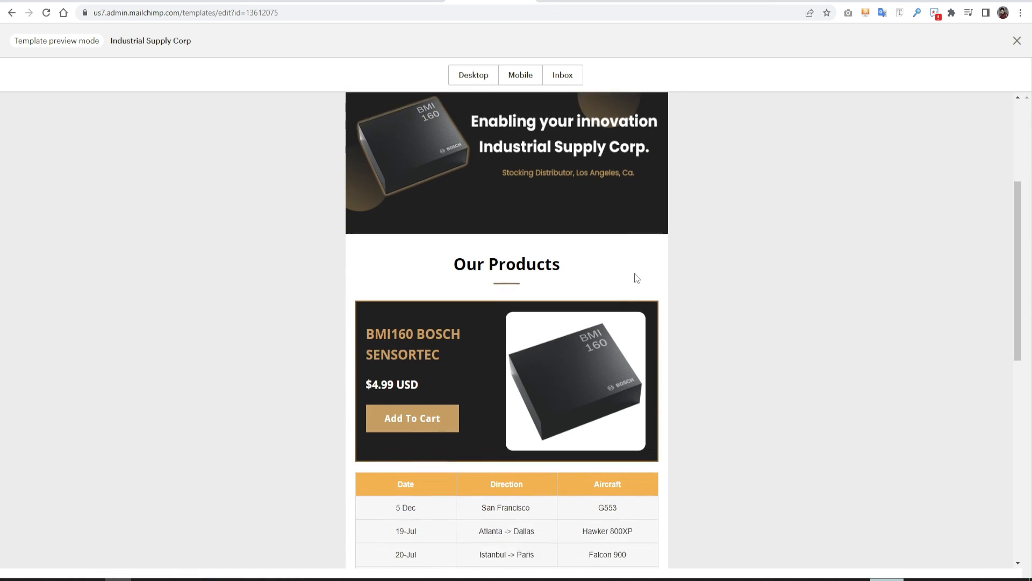
scroll("down", 3)
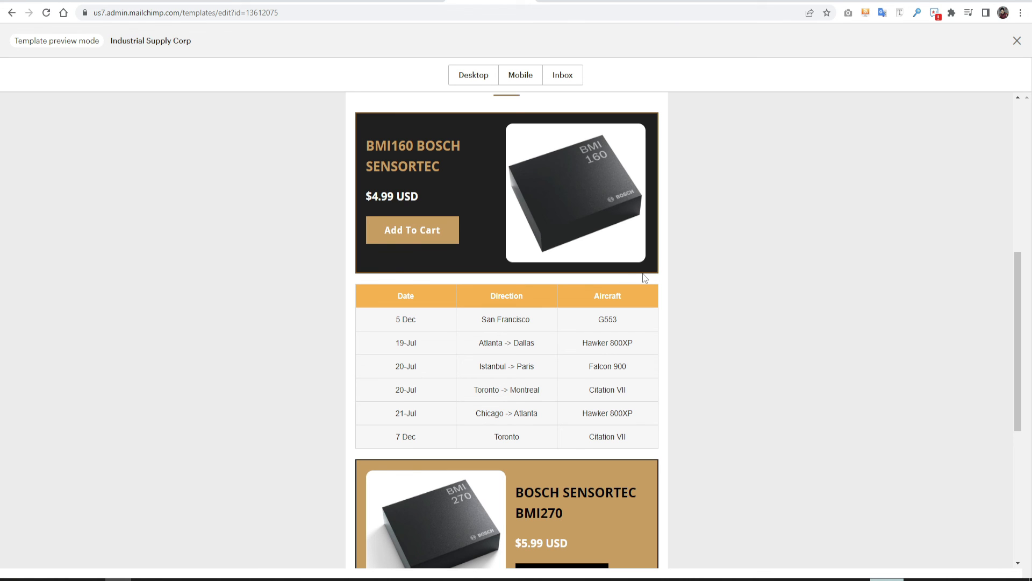
left_click(519, 74)
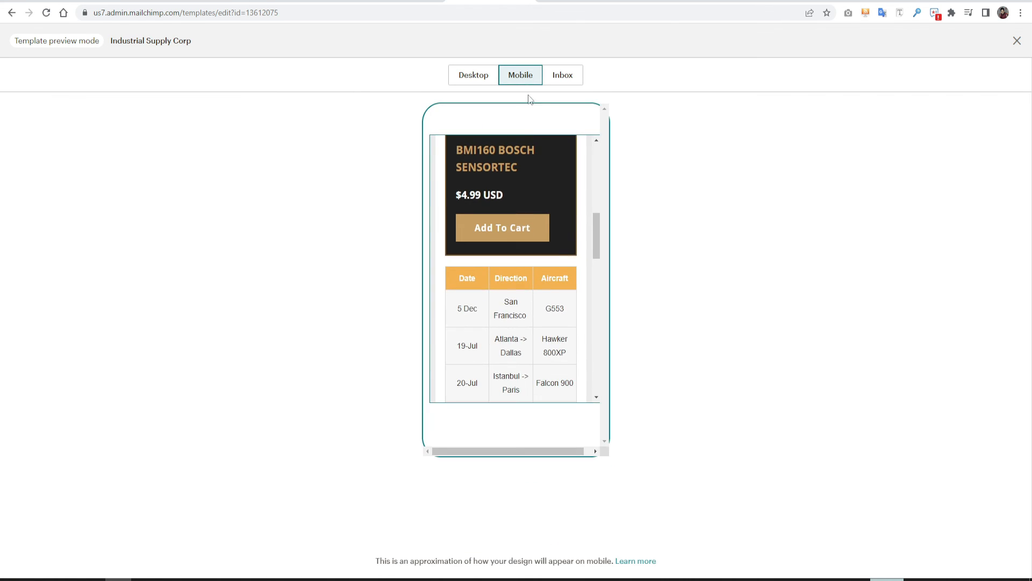